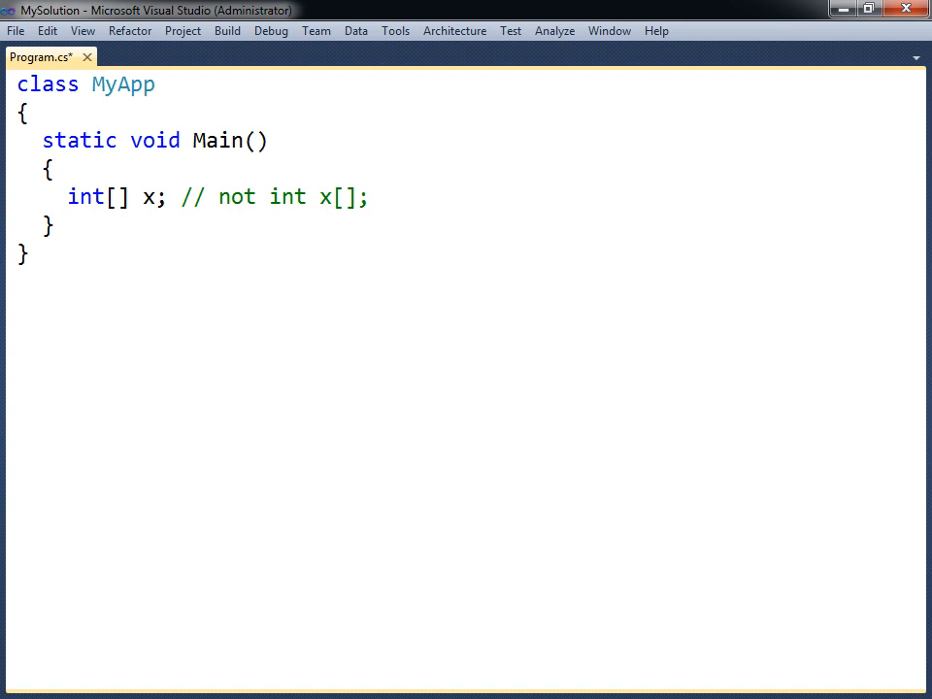
Step: Change the declaration to int[] x = new int[3]; and remove the // not int x[]; comment
{"action": "type", "text": "= new int[3];"}
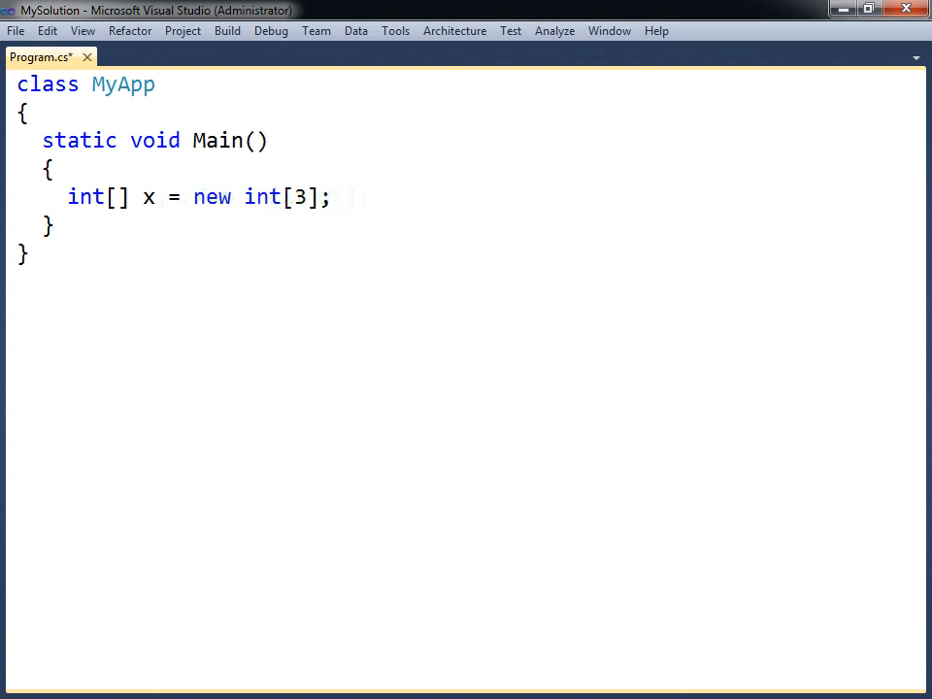
{"action": "double_click", "coordinate": [212, 197]}
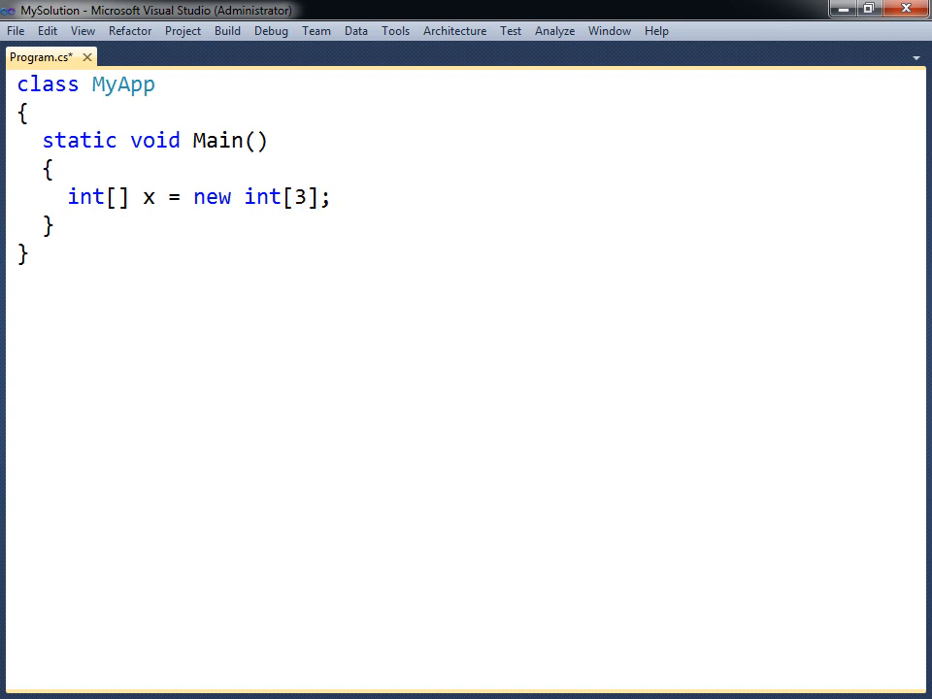
Step: Assign x[0..2], add initialized y and z arrays, print their sum (6), then clear Main's body
{"action": "type", "text": "x[0] = 1;"}
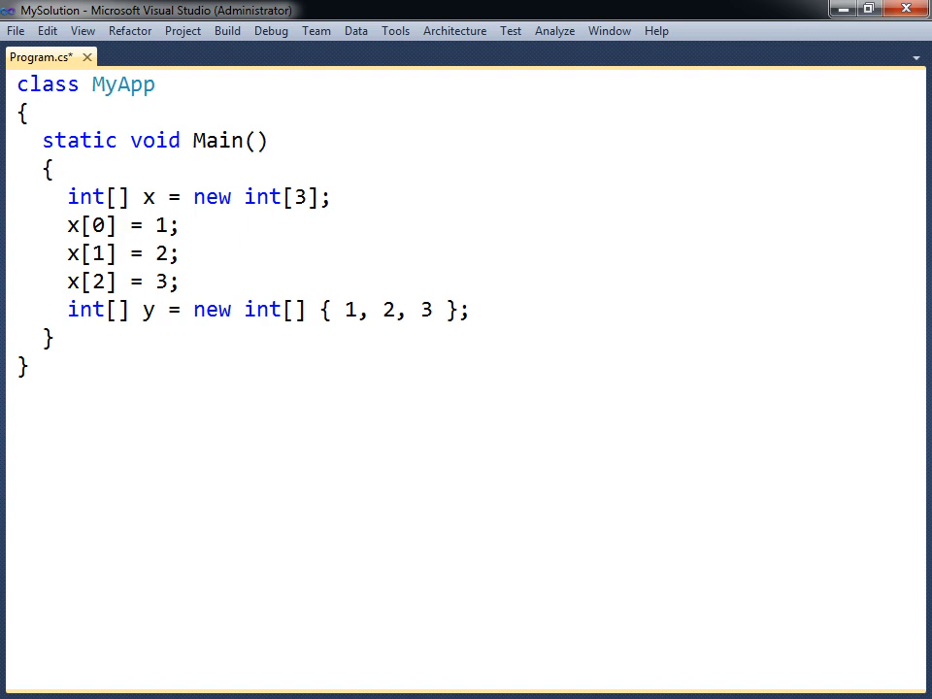
{"action": "type", "text": "int[] z = { 1, 2, 3 };"}
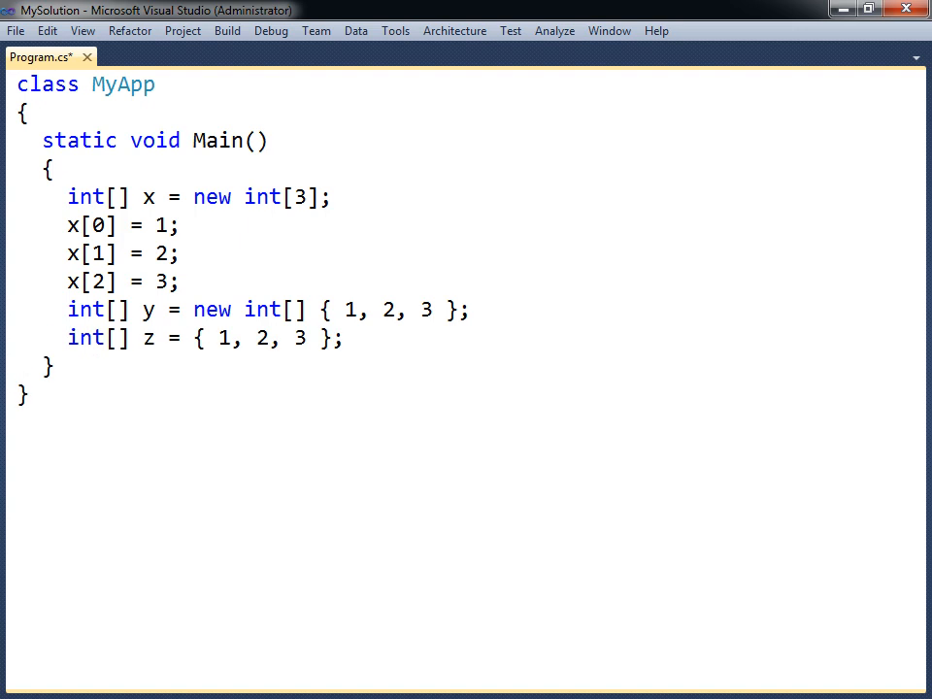
{"action": "type", "text": "System.Console.Write(x[0] + x[1] + x[2]); // 6"}
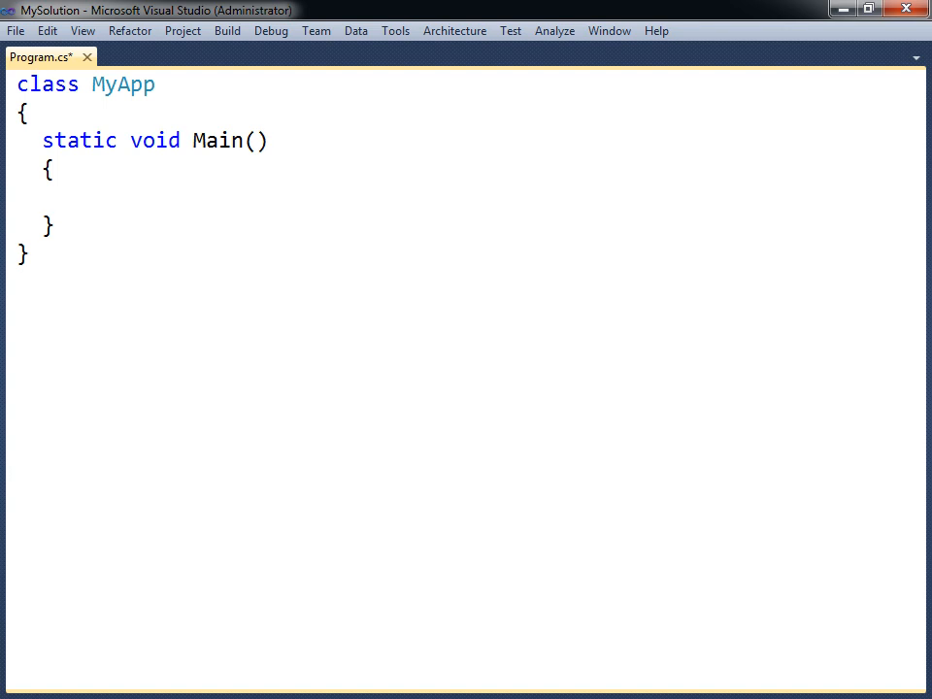
Step: Write the rectangular string[,] array example, then start a jagged string[][] a = new string[2][] section
{"action": "type", "text": "// Rectangular array"}
{"action": "type", "text": "string[,] x = new string[2, 2];"}
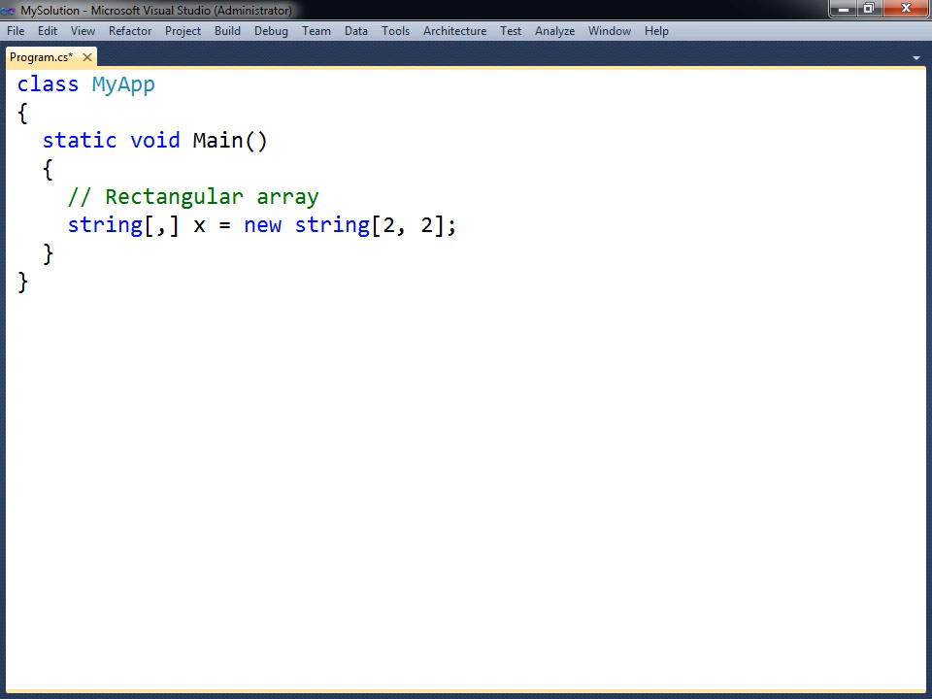
{"action": "type", "text": "x[0, 0] = \"00\"; x[0, 1] = \"01\";"}
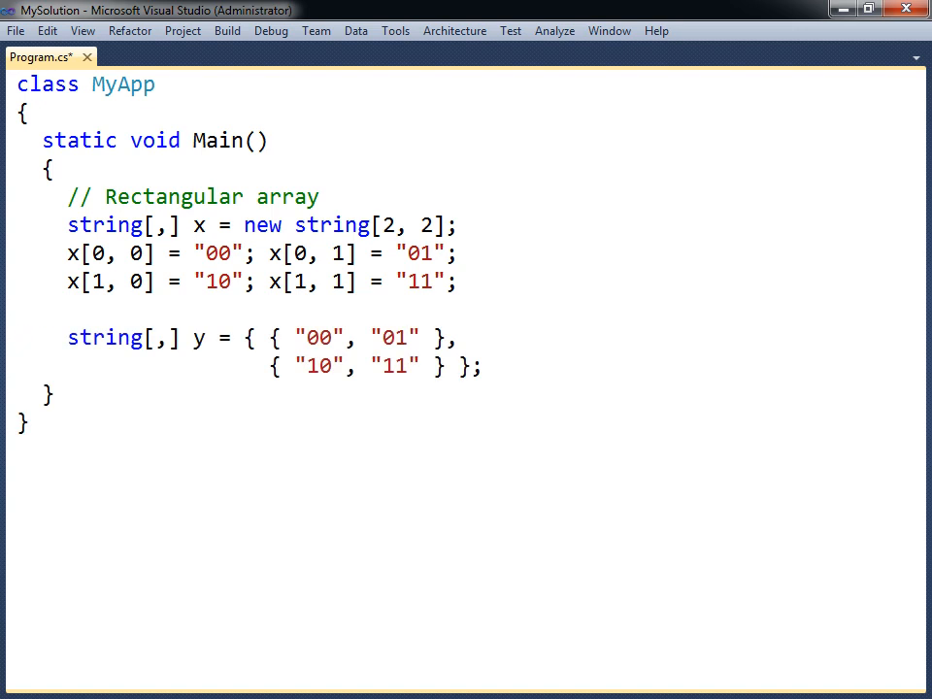
{"action": "type", "text": "// Jagged array"}
{"action": "type", "text": "string[][] a = new string[2][];"}
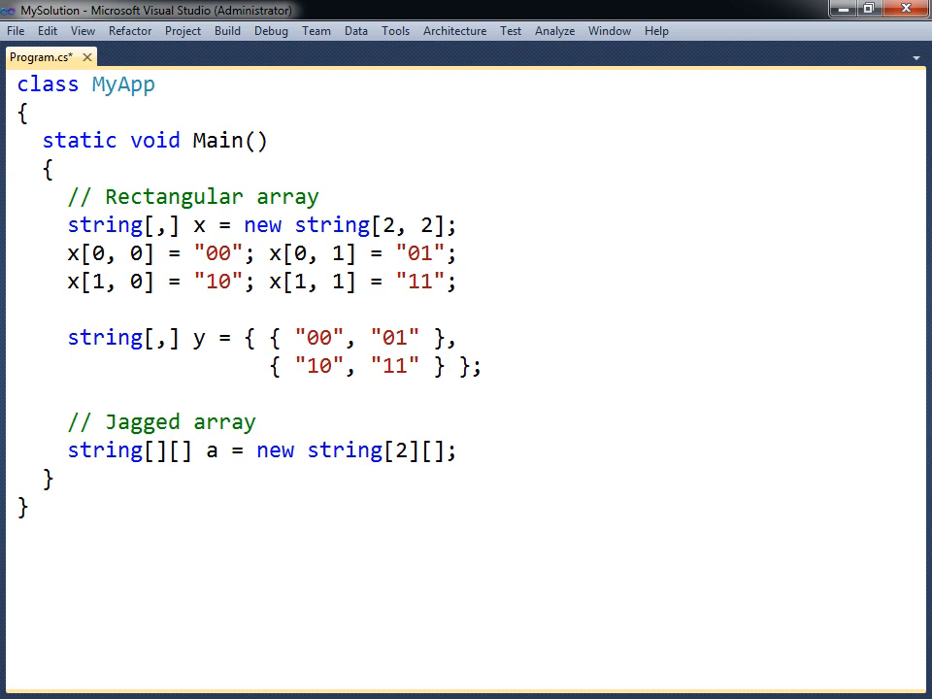
Step: Allocate and fill rows a[0] and a[1], and declare b with nested initializers { "00" } and { "10", "11" }
{"action": "type", "text": "a[0] = new string[1]; a[0][0] = \"00\";"}
{"action": "type", "text": "a[1] = new string[2]; a[1][0] = \"10\"; a[1][1] = \"11\";"}
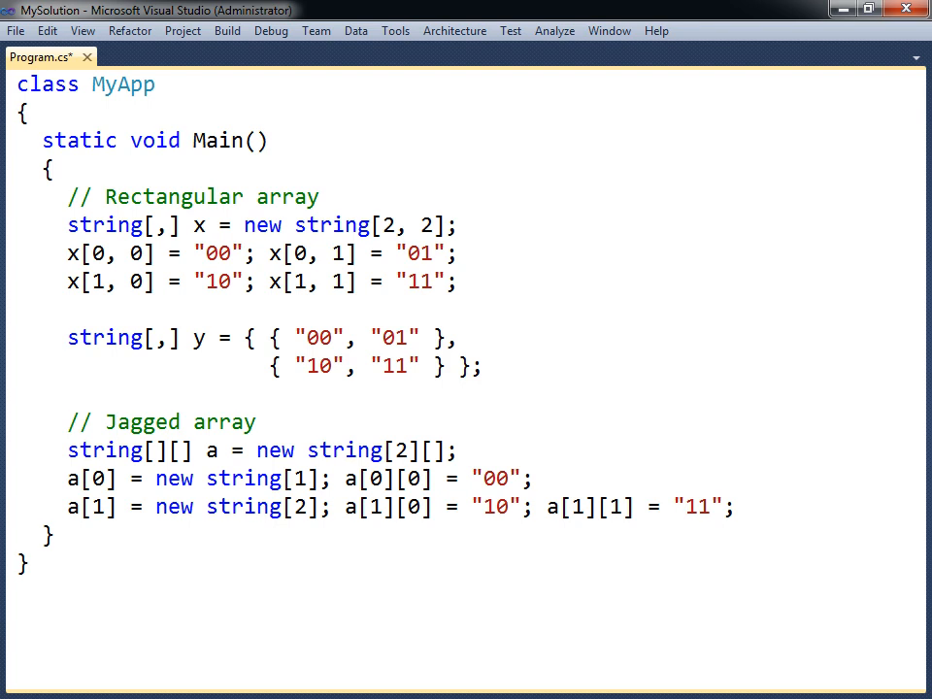
{"action": "type", "text": "string[][] b = { new string[] { \"00\" },"}
{"action": "type", "text": "new string[] { \"10\", \"11\" } };"}
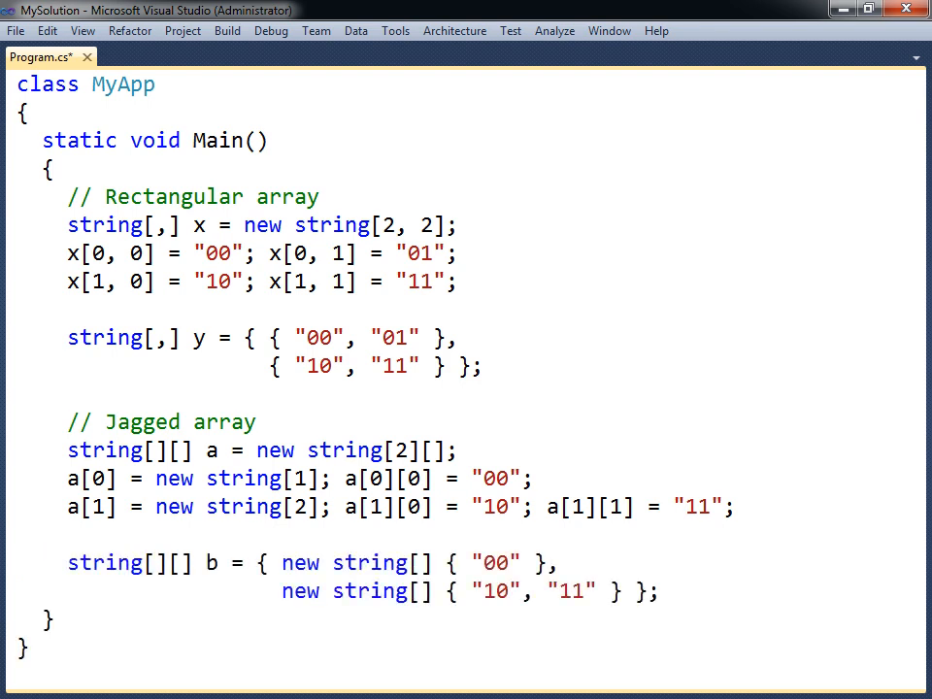